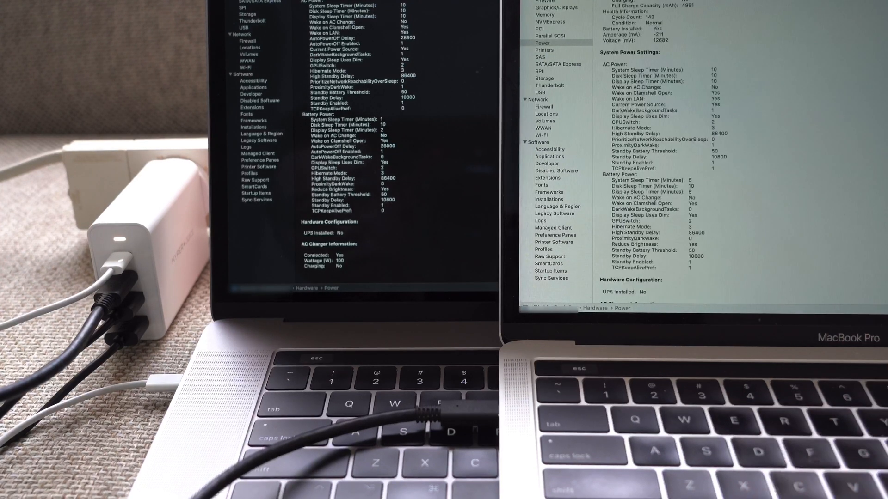
{"action": "scroll", "scroll_direction": "down", "scroll_amount": 3}
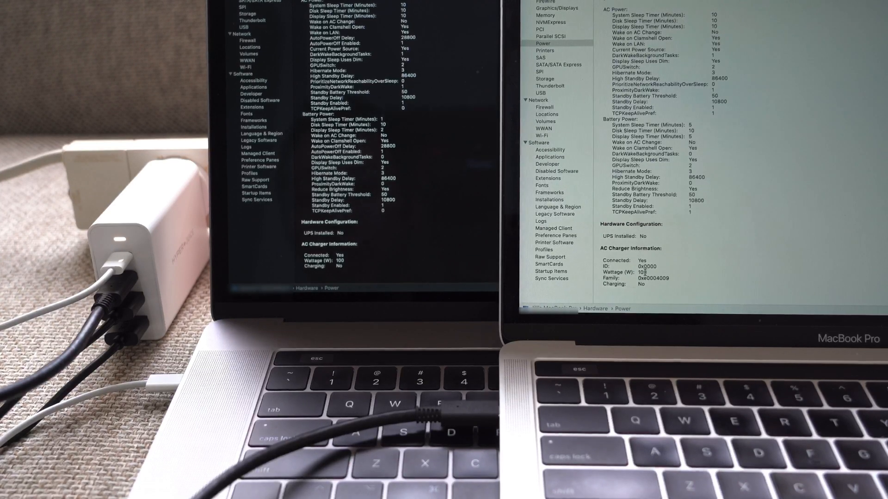
{"action": "scroll", "scroll_direction": "up", "scroll_amount": 3}
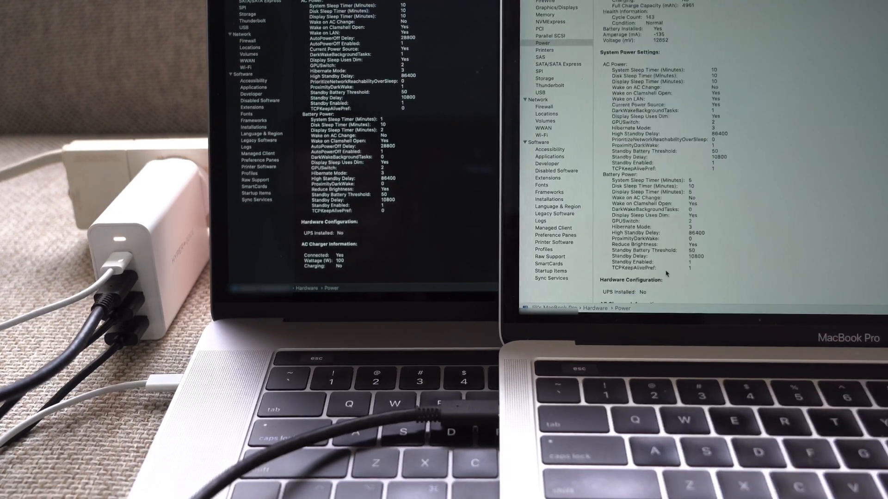
{"action": "scroll", "scroll_direction": "down", "scroll_amount": 3}
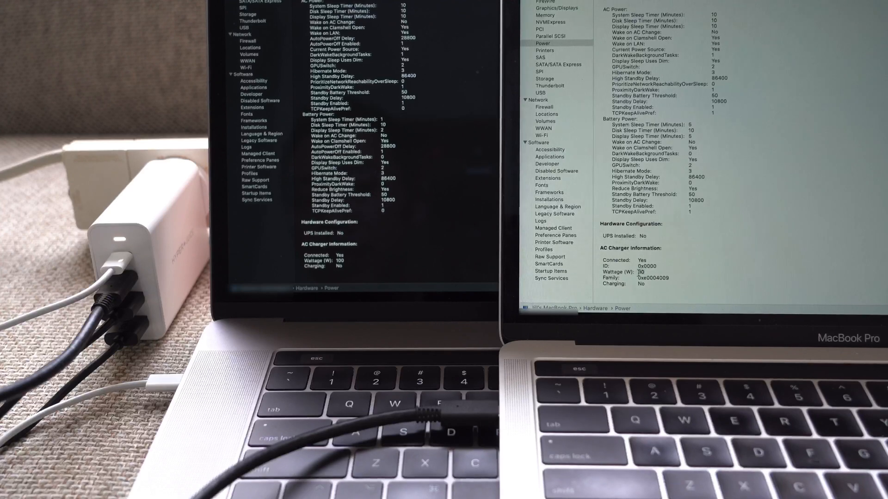